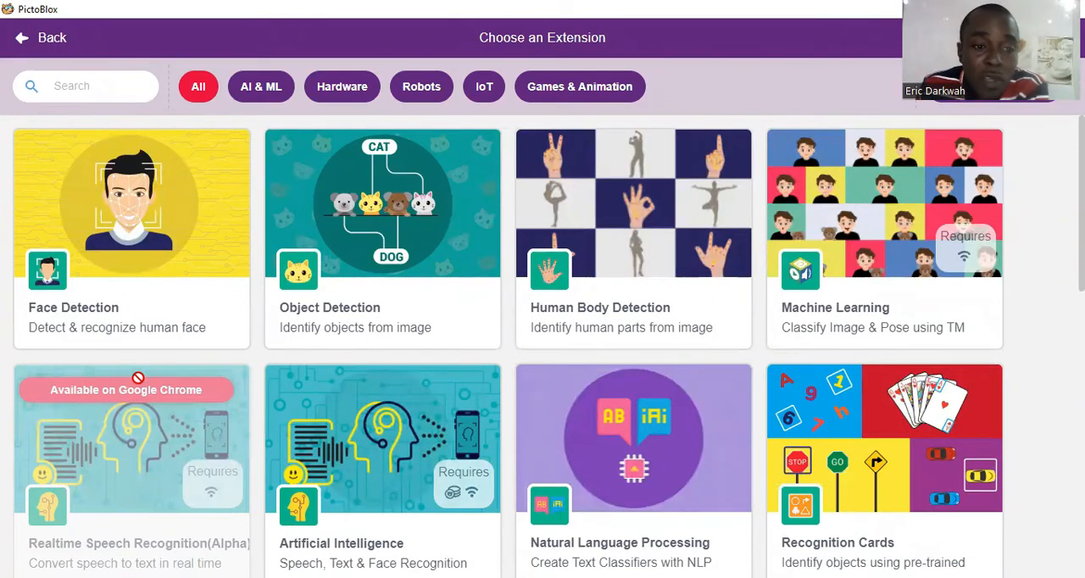
mouse_move(330, 498)
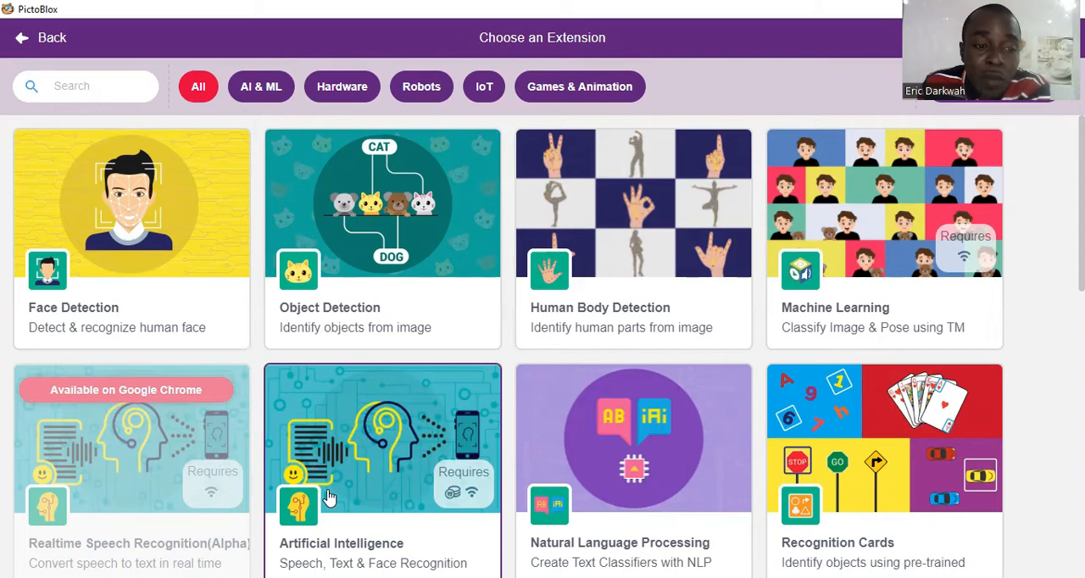
Scroll the extension catalogue down to the AI options such as Face Detection.
scroll("down", 3)
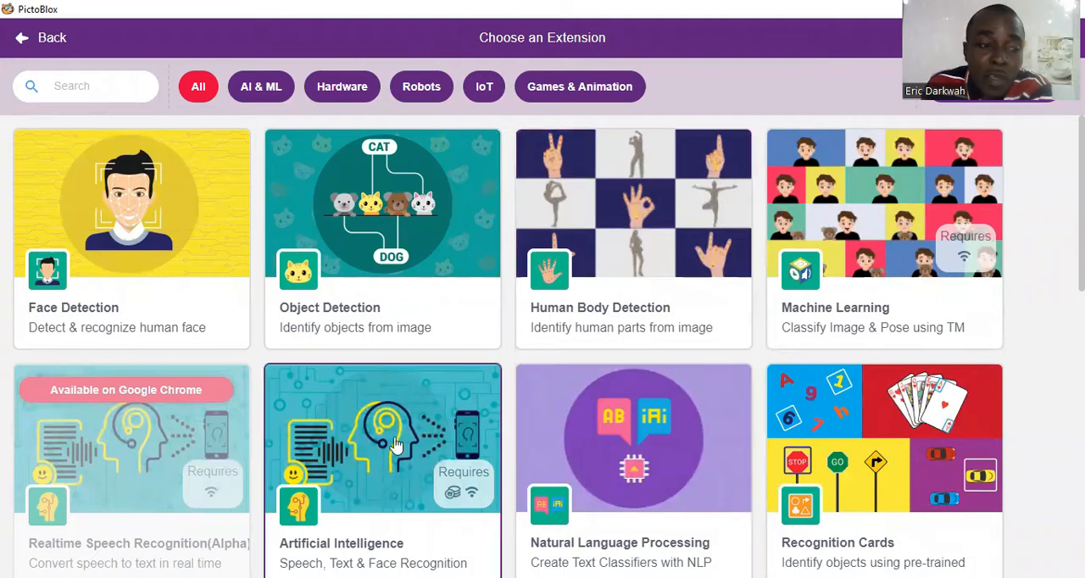
mouse_move(136, 294)
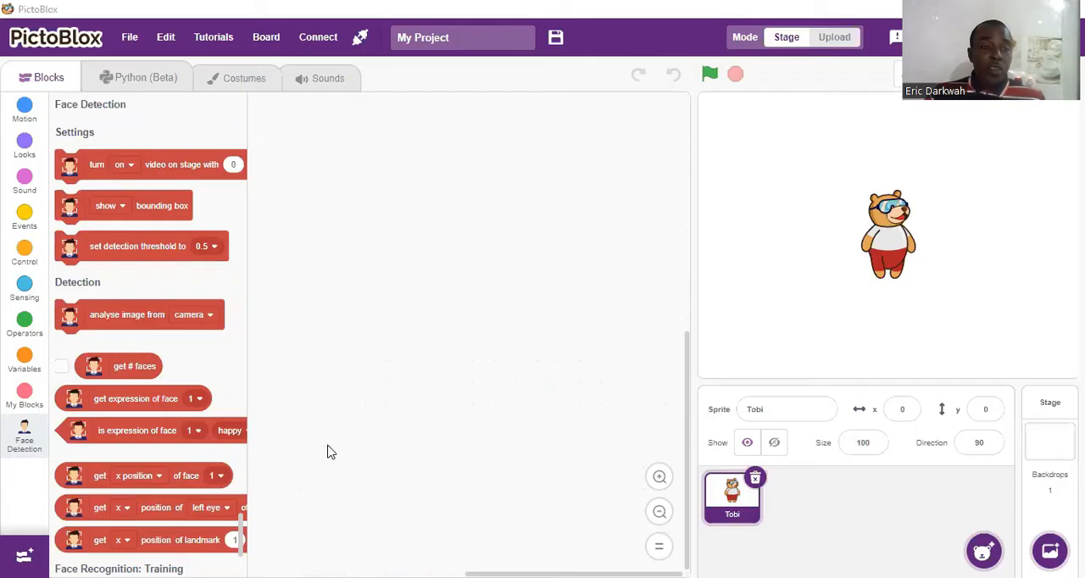
mouse_move(354, 430)
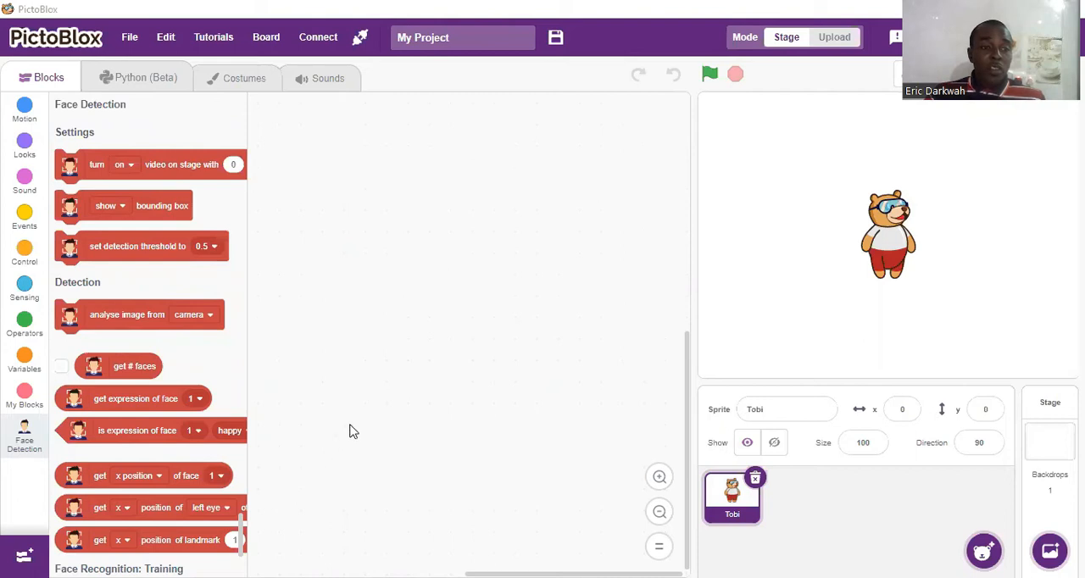
mouse_move(365, 399)
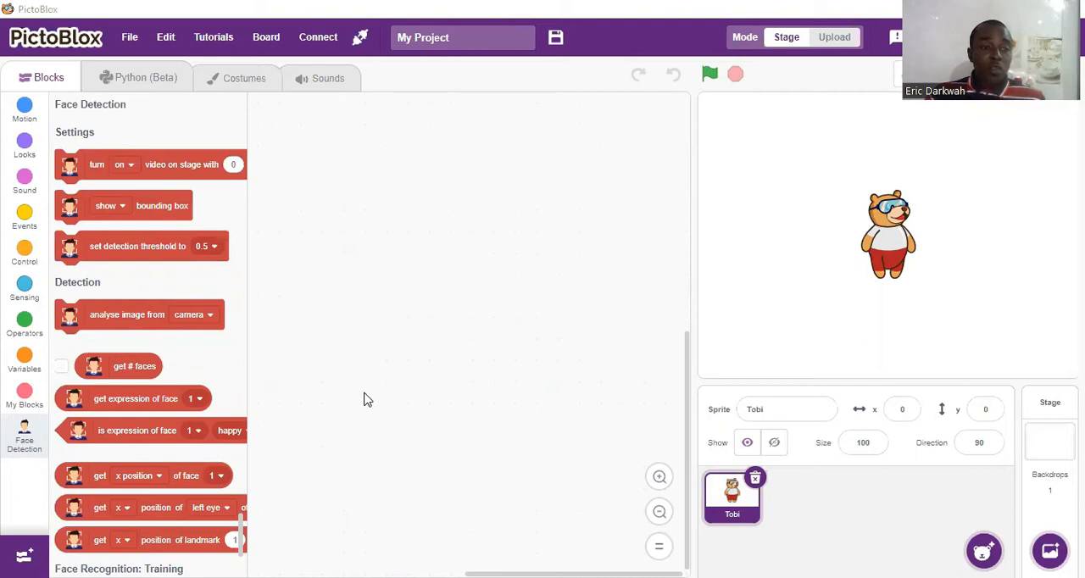
mouse_move(163, 460)
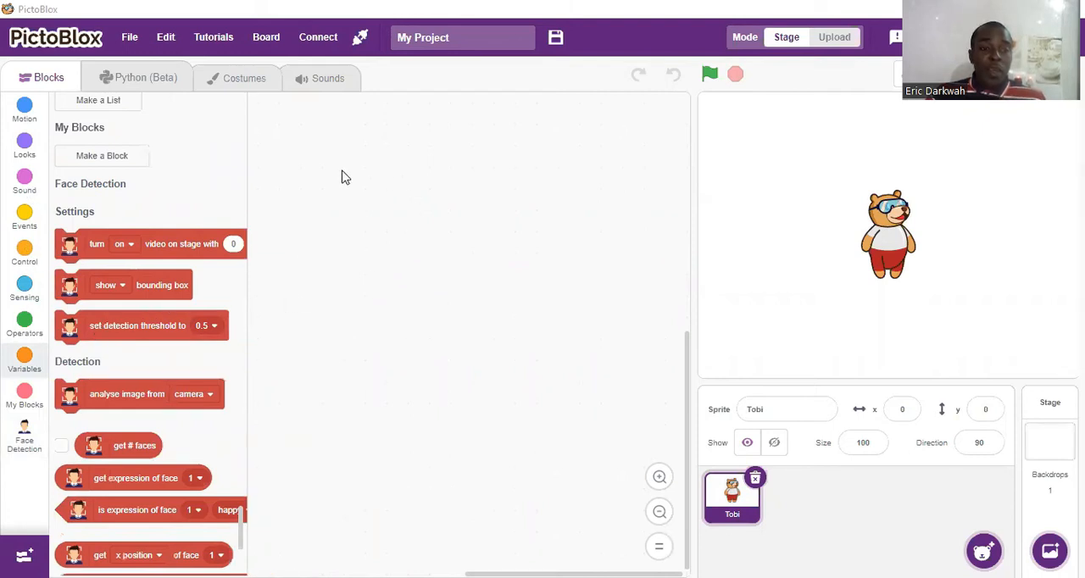
mouse_move(594, 154)
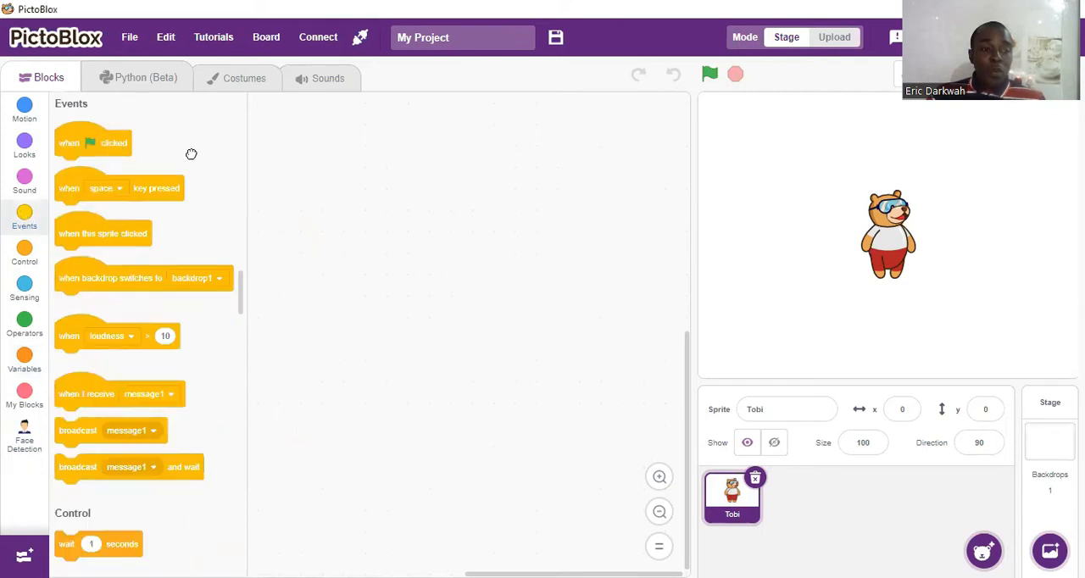
mouse_move(518, 189)
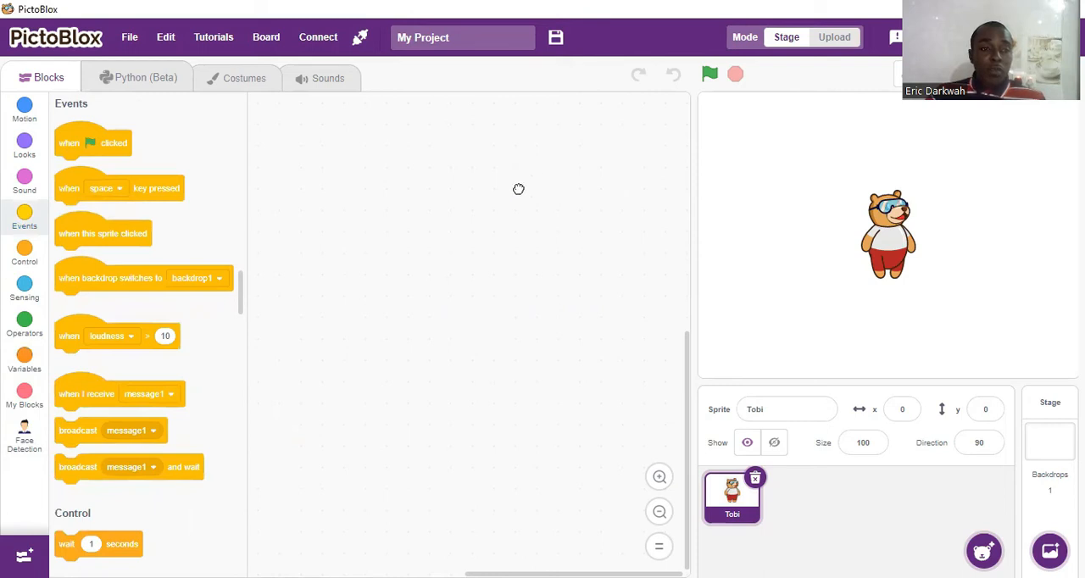
mouse_move(70, 180)
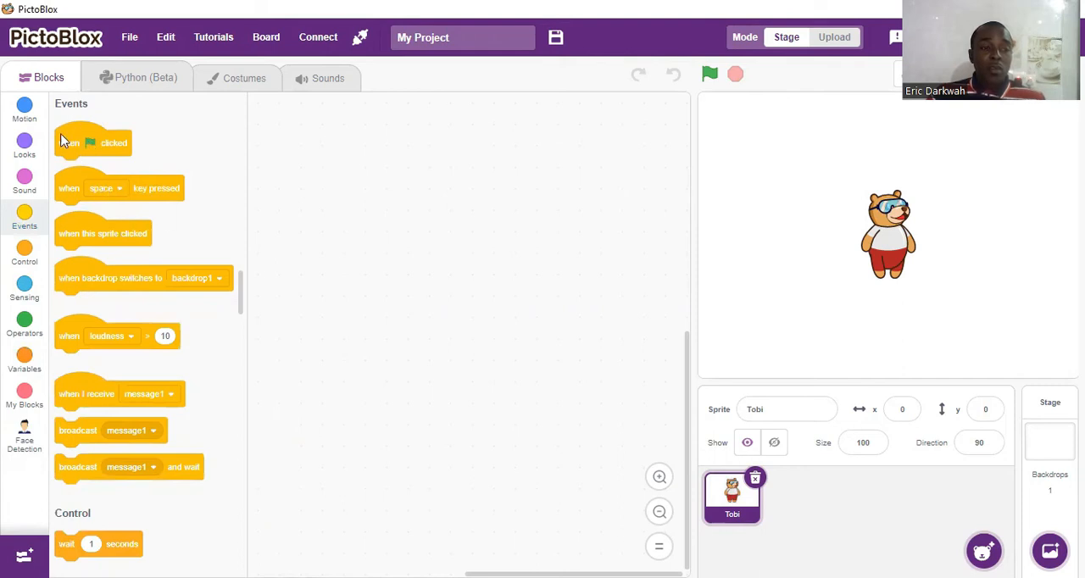
Add 'when flag clicked' and a Face Detection 'turn video on stage' block set to off.
left_click_drag(94, 142, 390, 164)
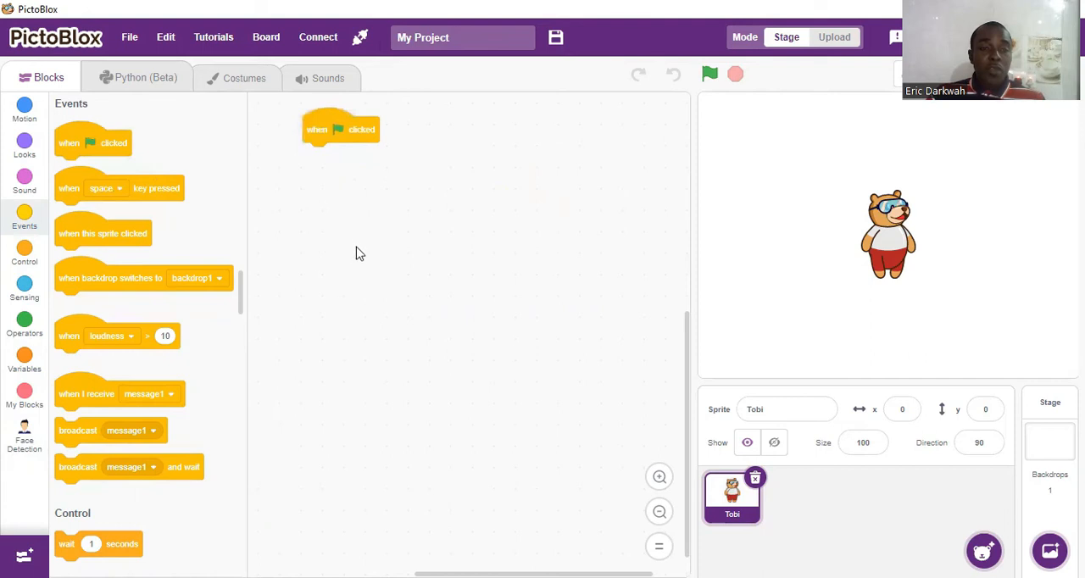
mouse_move(351, 246)
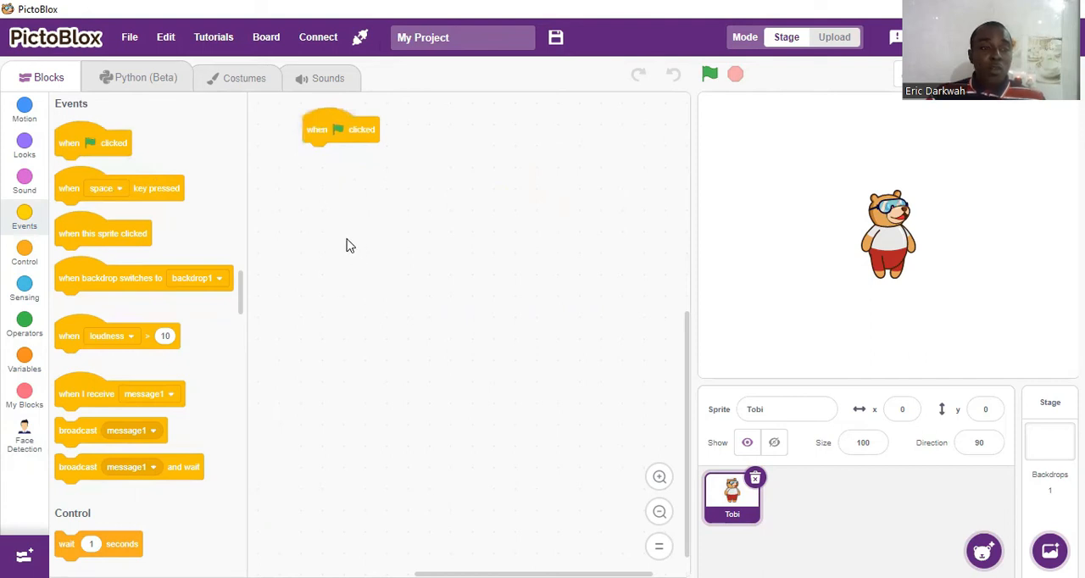
mouse_move(343, 244)
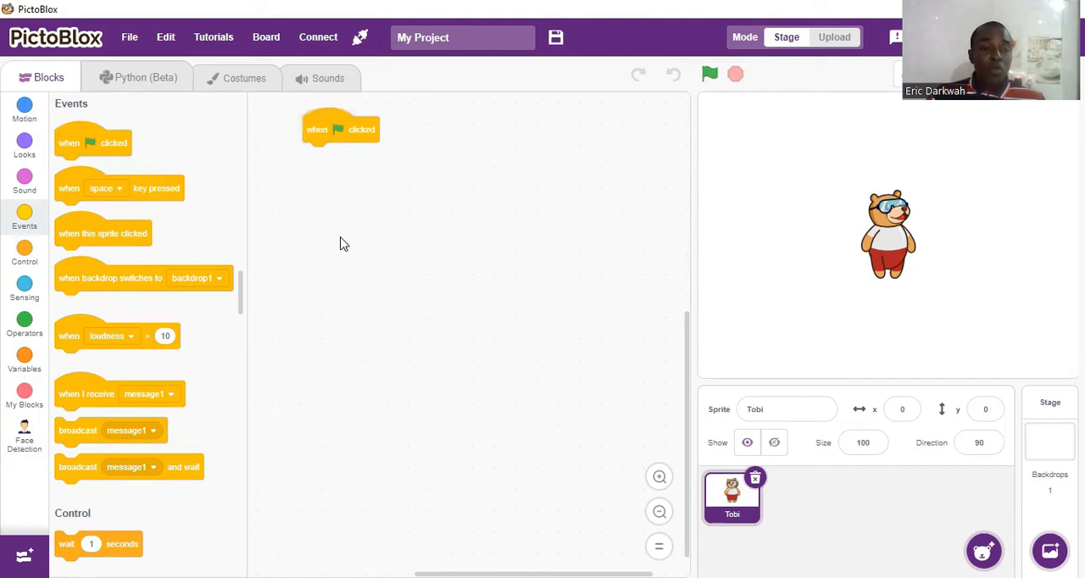
mouse_move(367, 303)
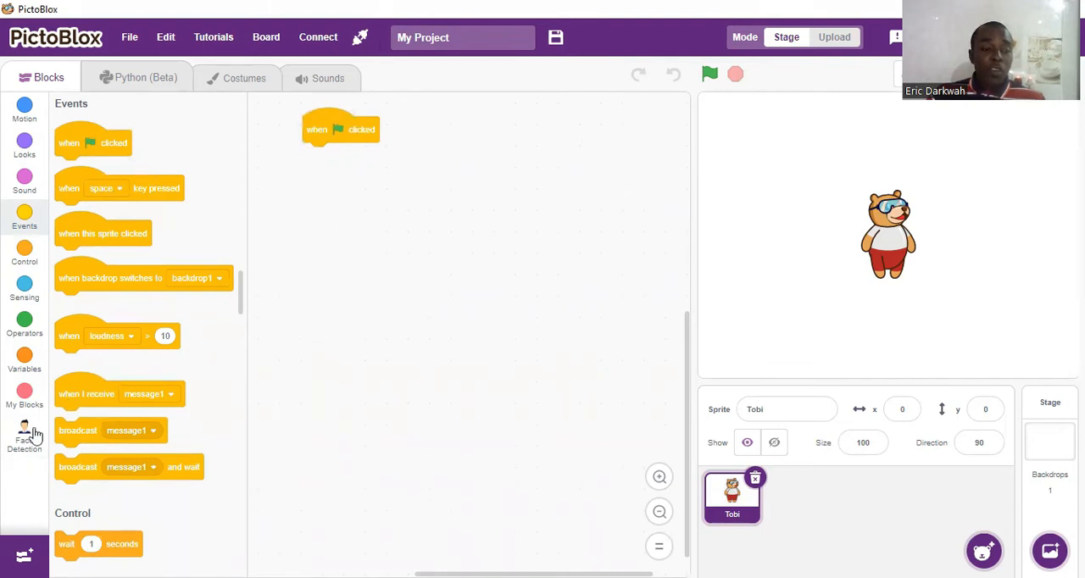
left_click(25, 437)
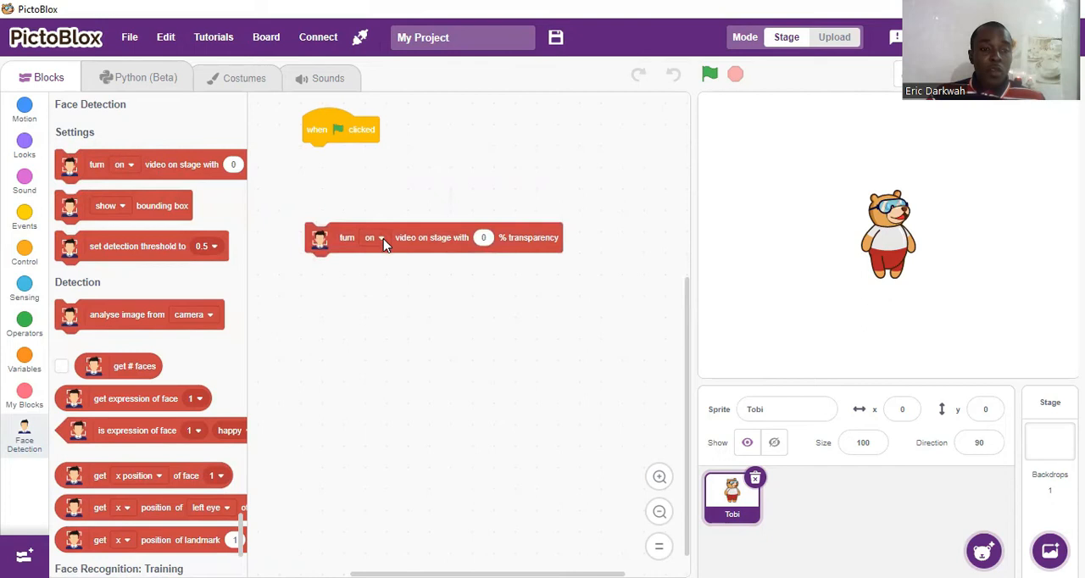
left_click(374, 237)
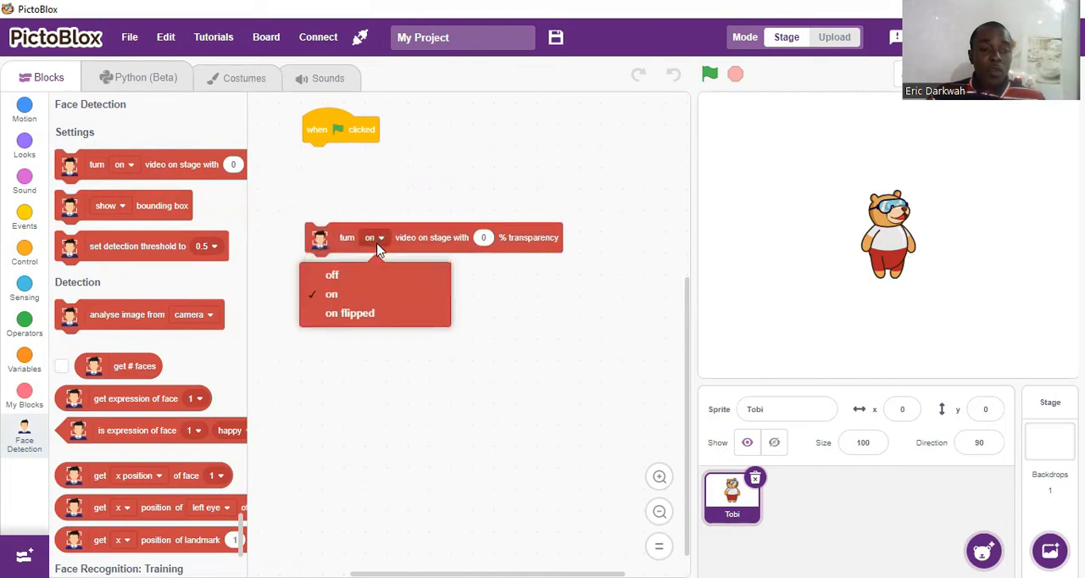
left_click(332, 275)
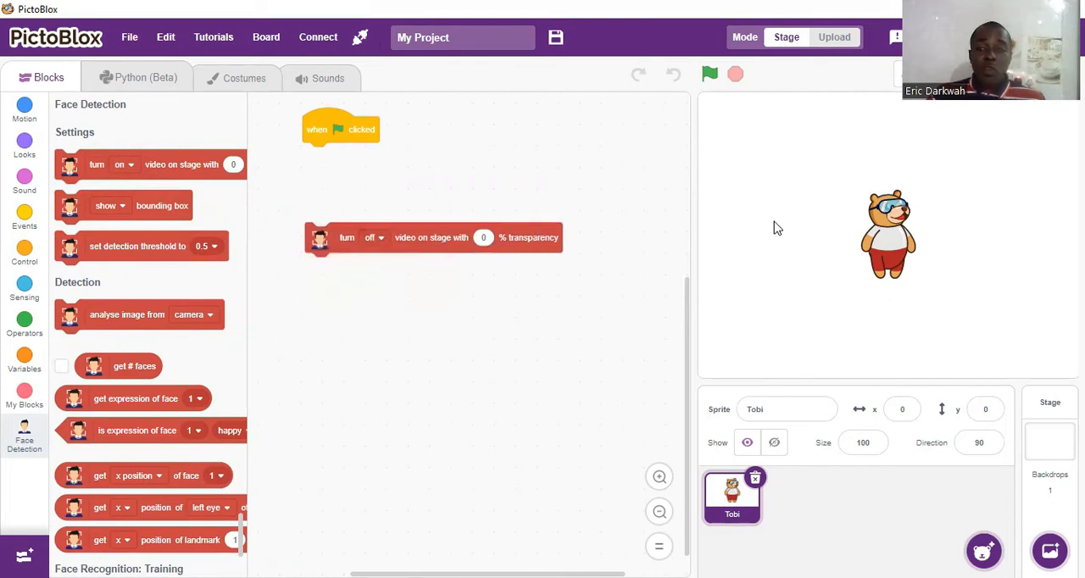
mouse_move(923, 257)
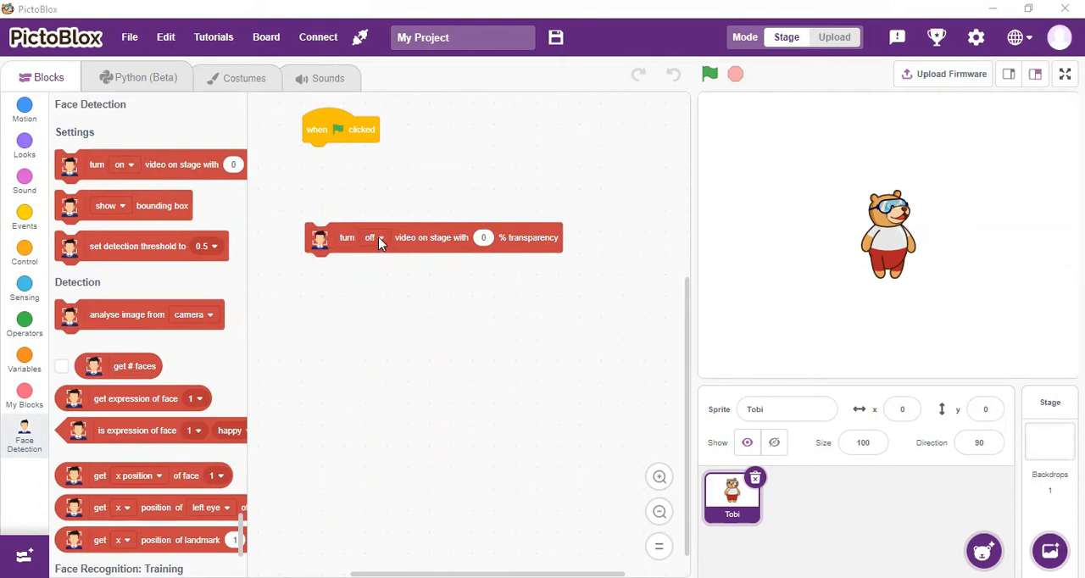
Switch the video block back to on and drag it into the script area.
left_click(373, 237)
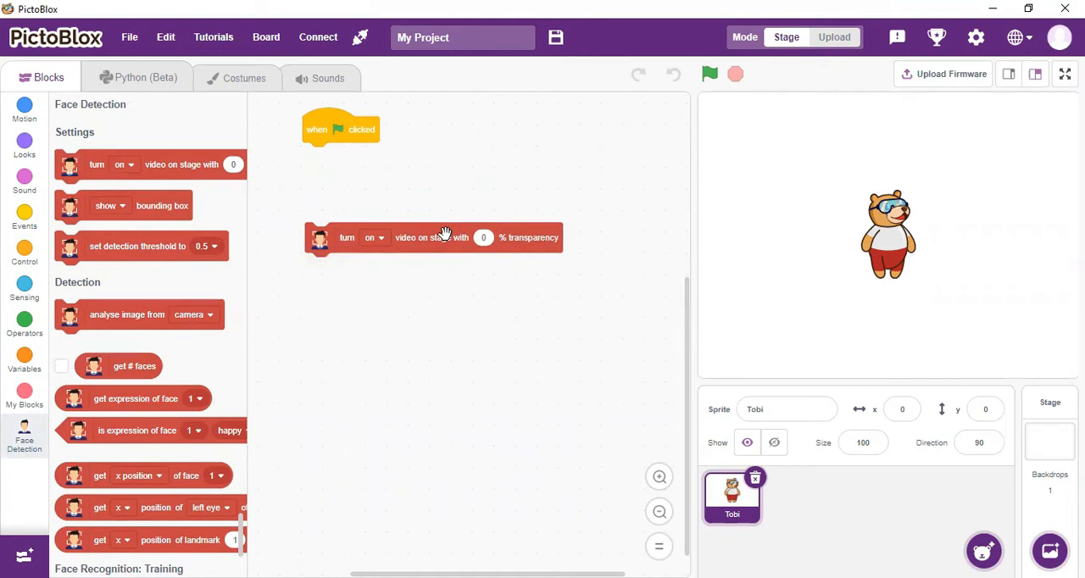
mouse_move(448, 250)
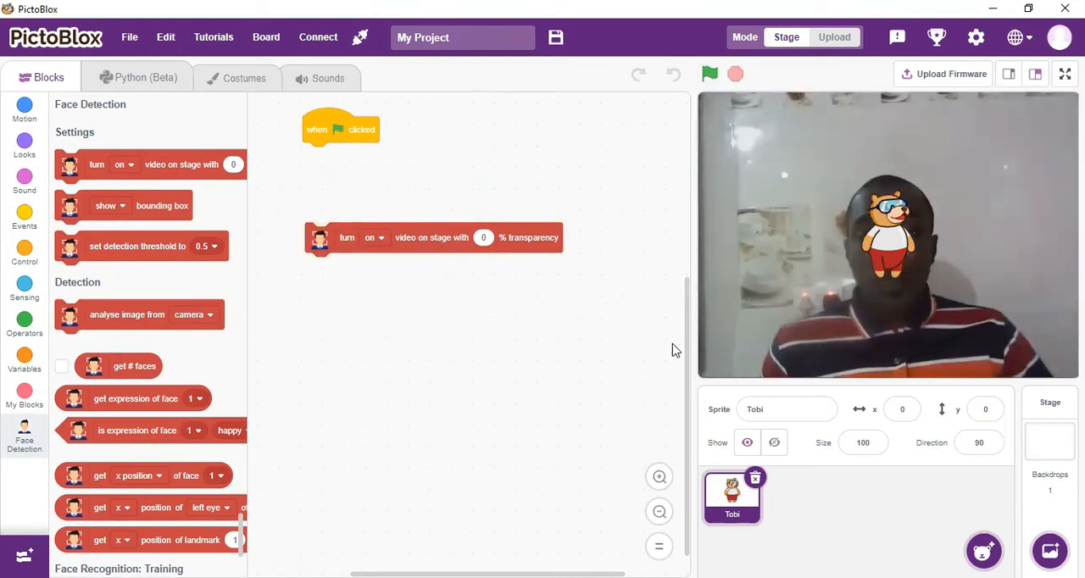
mouse_move(707, 350)
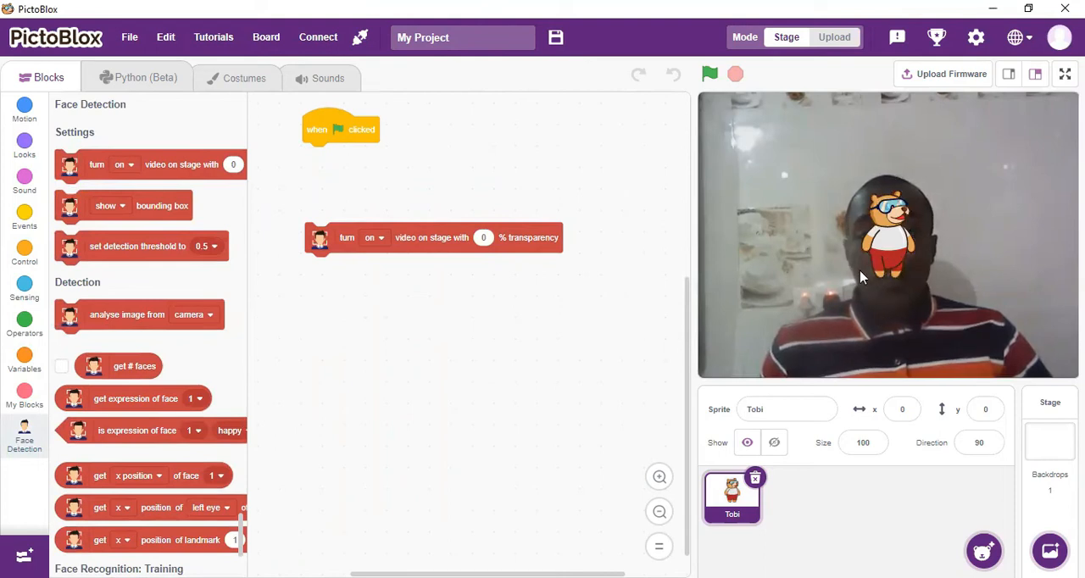
mouse_move(735, 347)
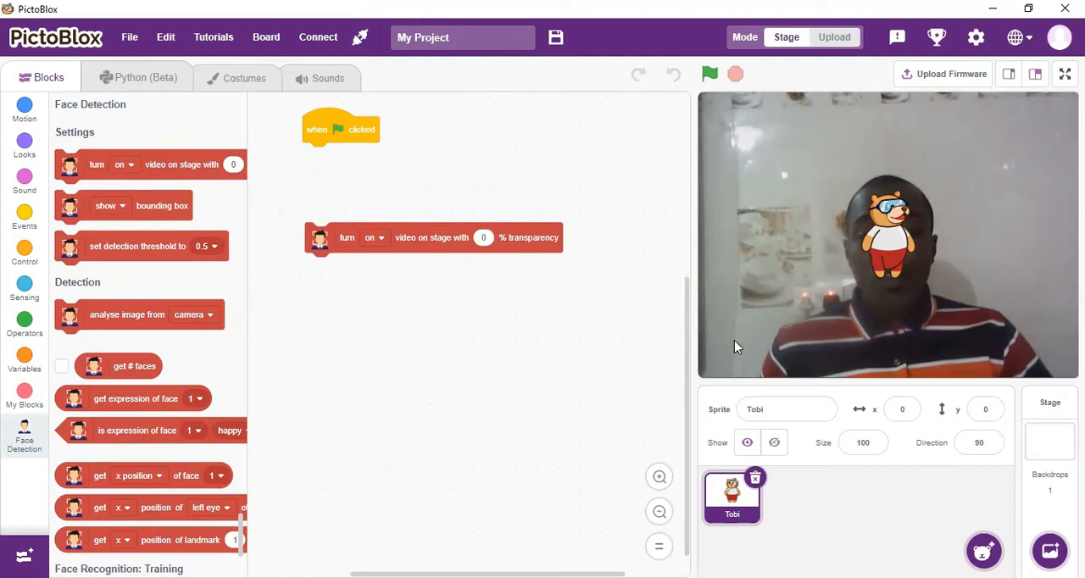
left_click_drag(889, 235, 736, 326)
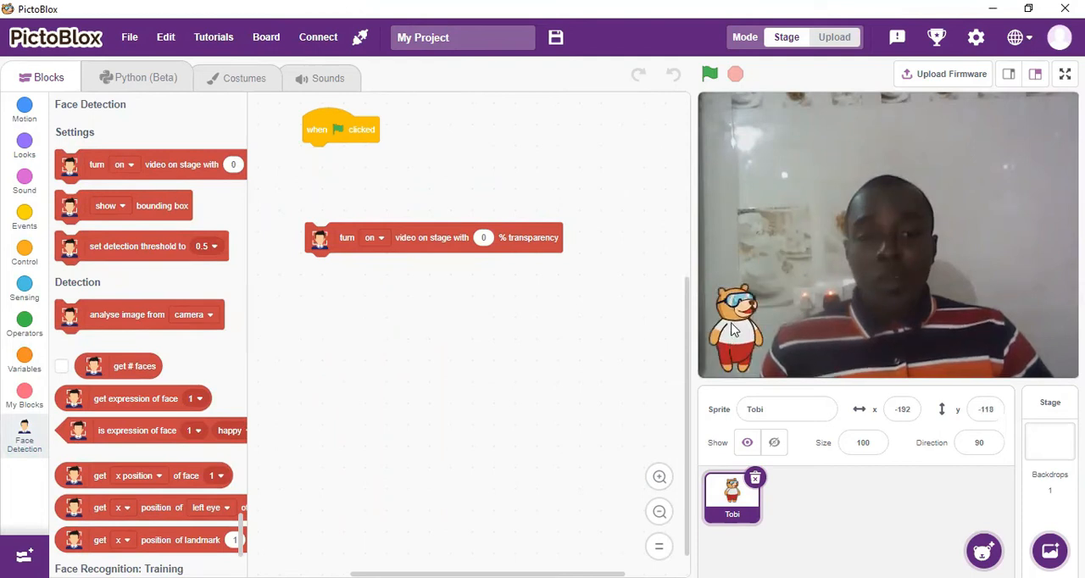
mouse_move(746, 322)
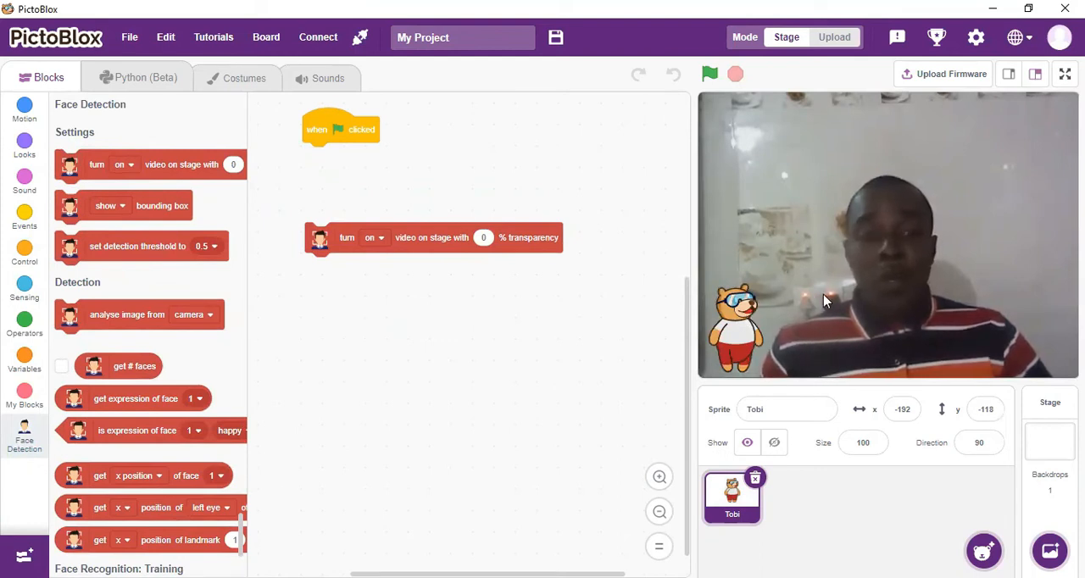
mouse_move(814, 304)
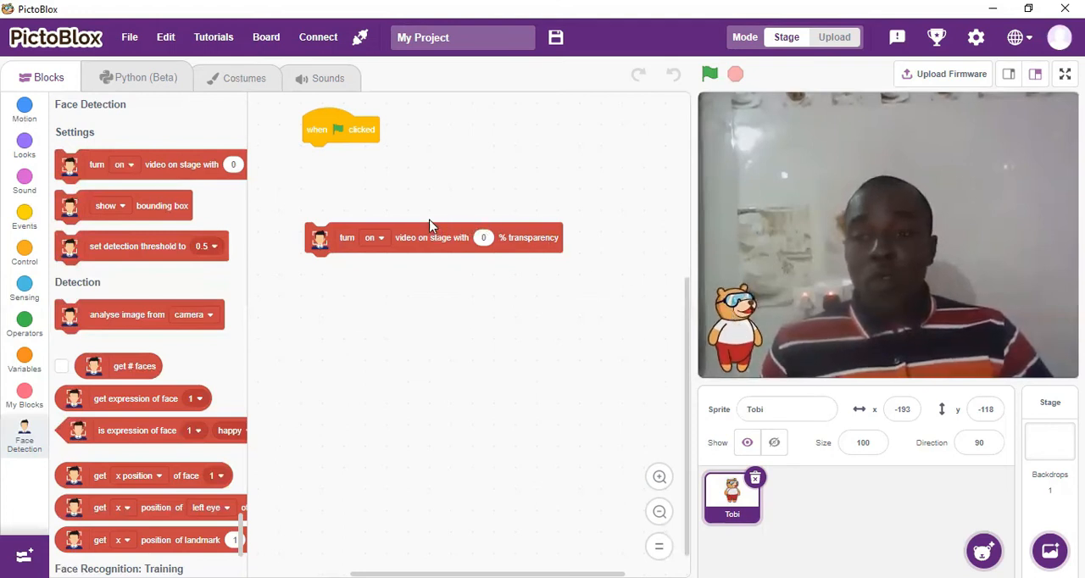
Snap the video block under the green flag, then add and test-run 'analyse image from camera'.
left_click_drag(346, 237, 344, 157)
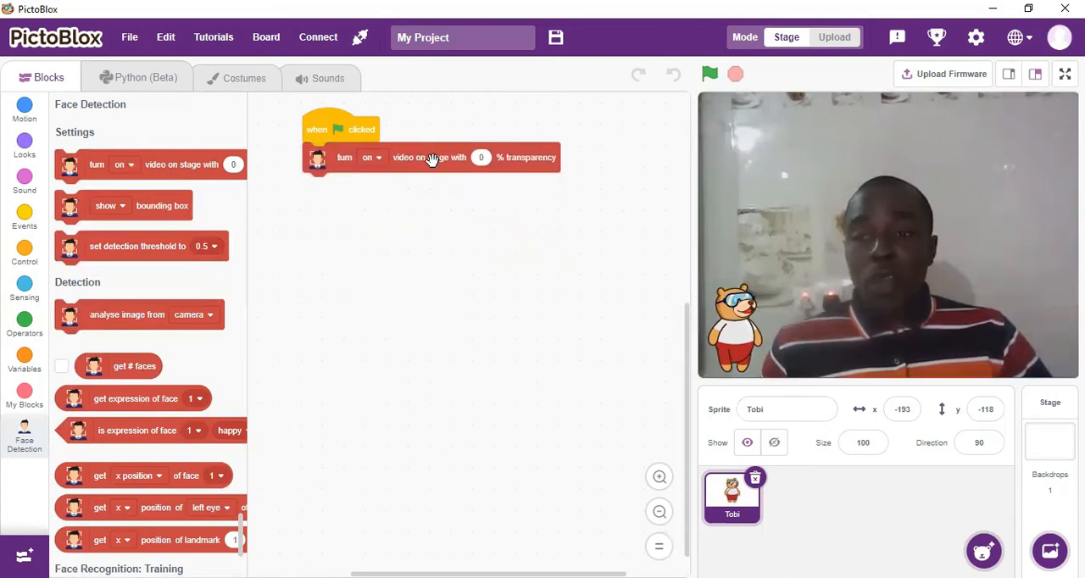
mouse_move(557, 344)
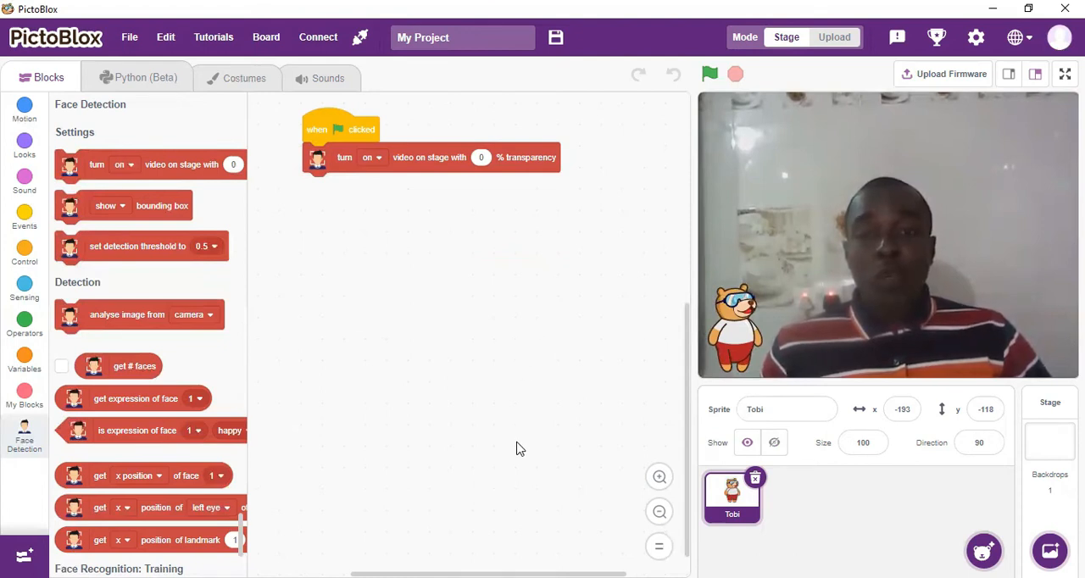
mouse_move(470, 436)
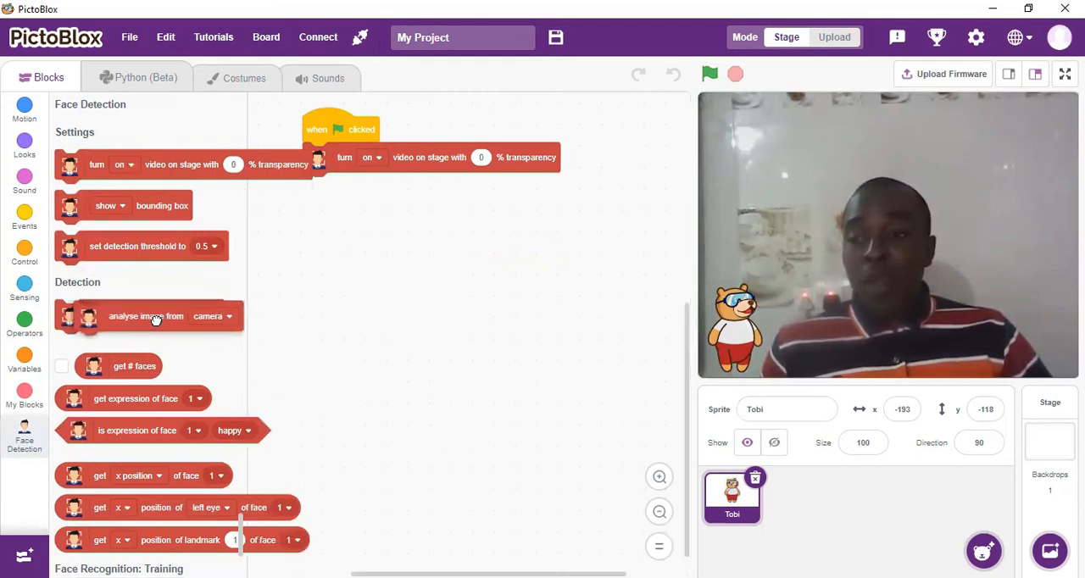
left_click_drag(153, 317, 402, 261)
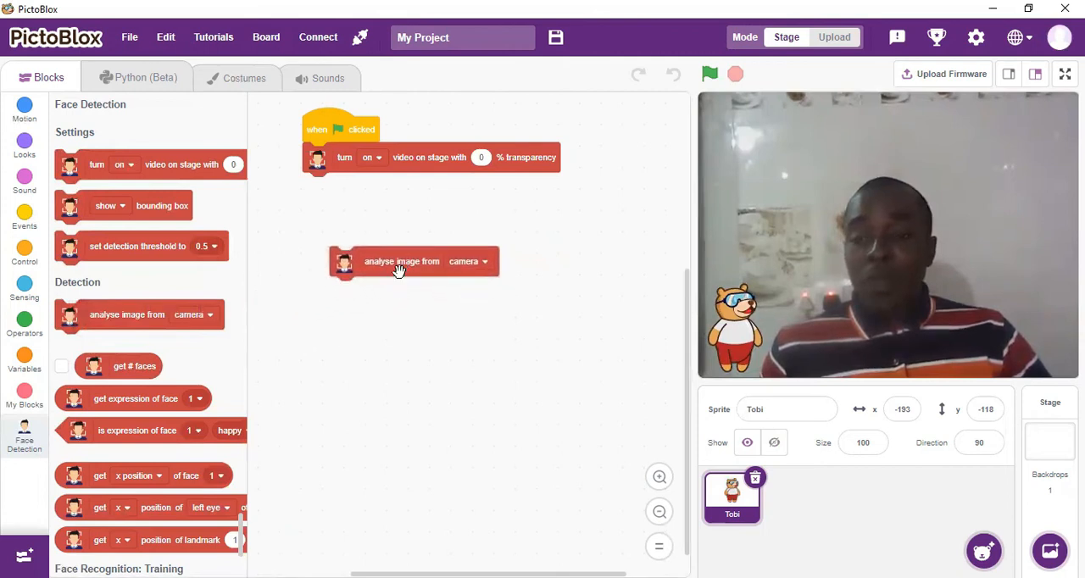
left_click_drag(401, 261, 392, 255)
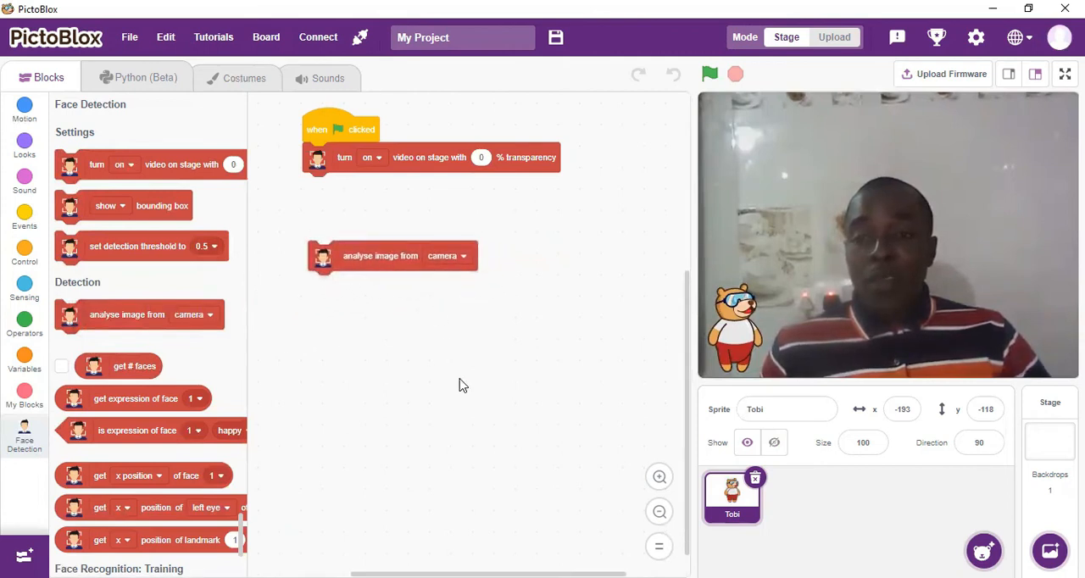
mouse_move(483, 389)
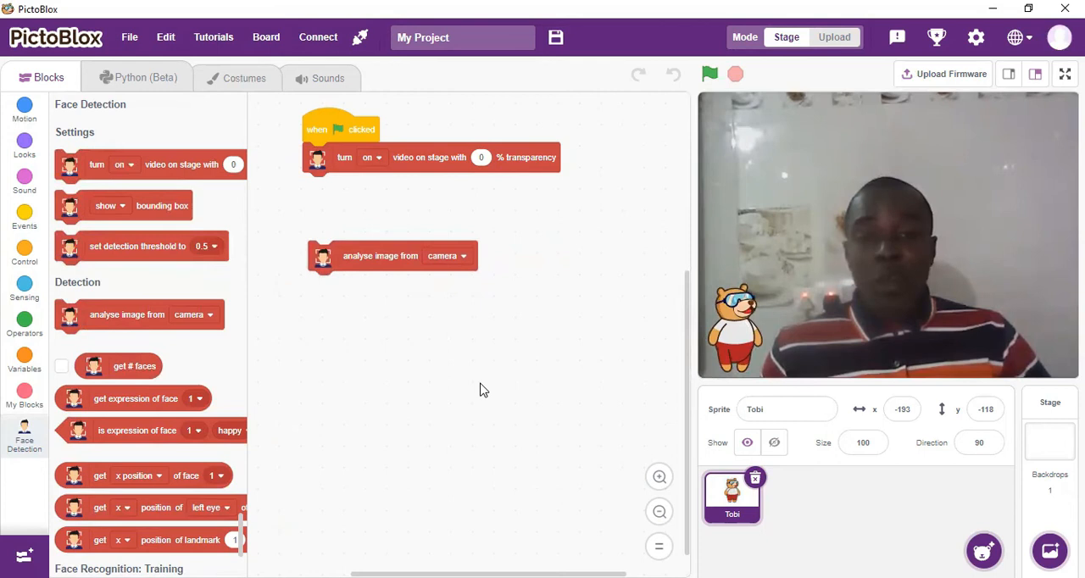
mouse_move(383, 255)
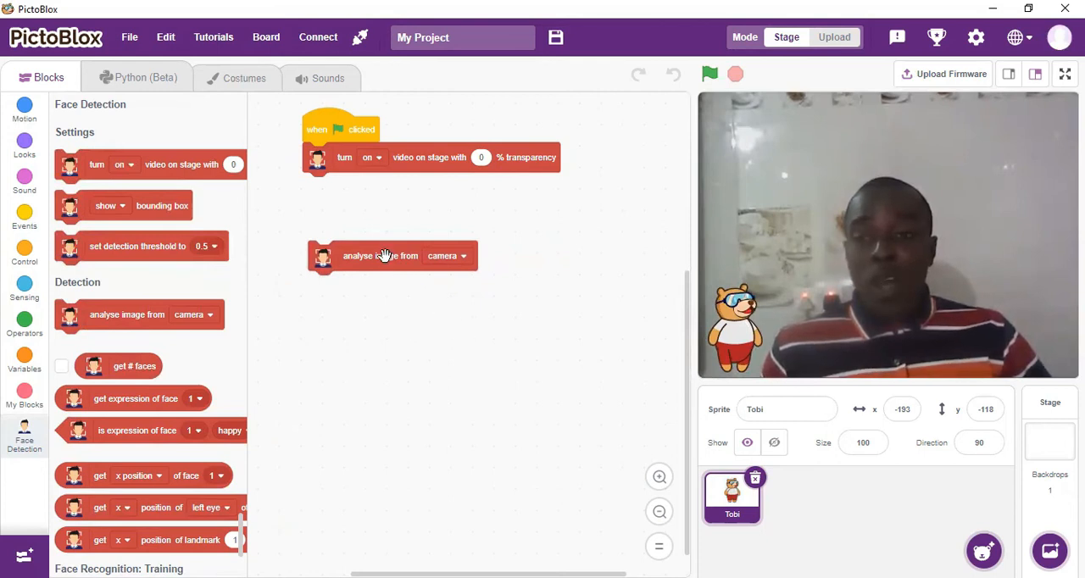
left_click(391, 255)
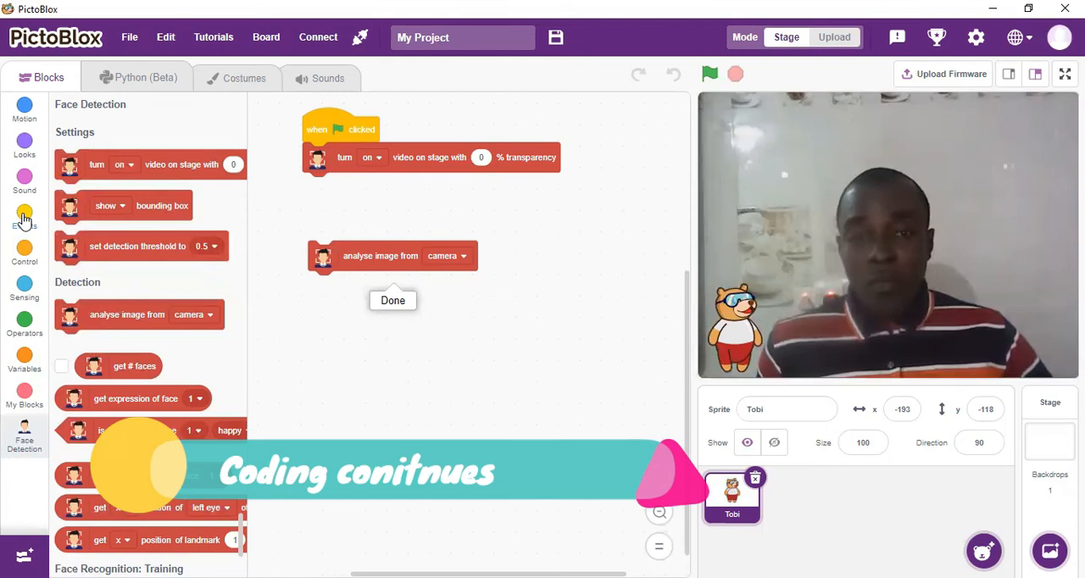
Build a forever if-else on 'get # faces > 0' that says 'get expression of face 1'.
left_click(24, 248)
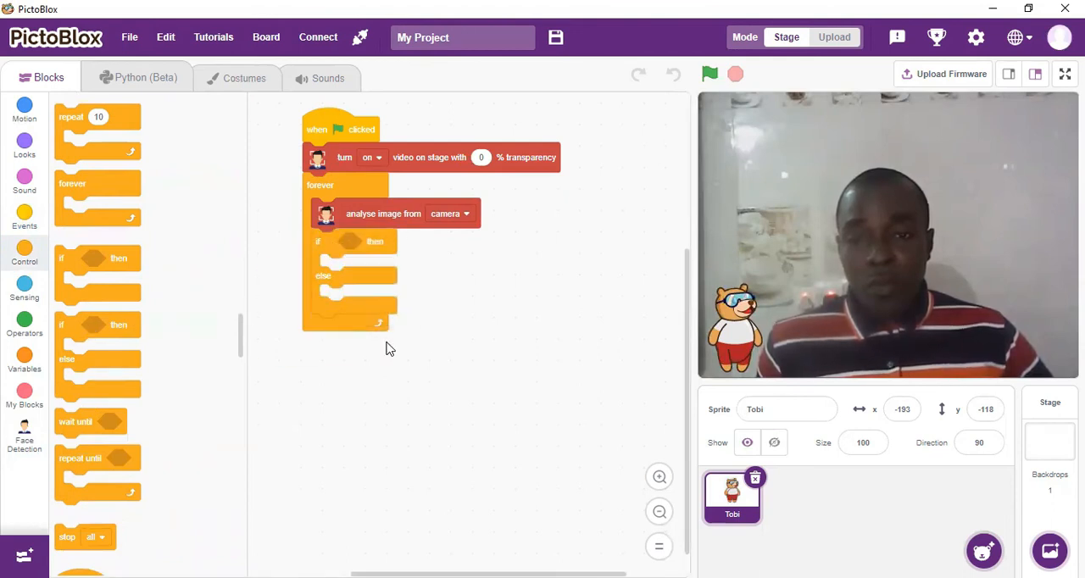
left_click(24, 320)
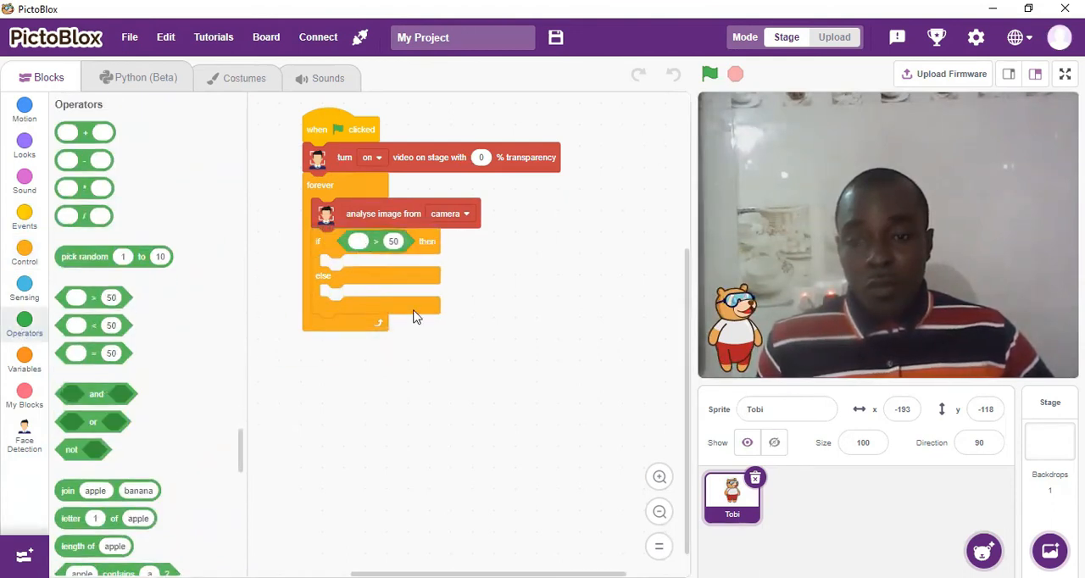
left_click(24, 432)
type("0")
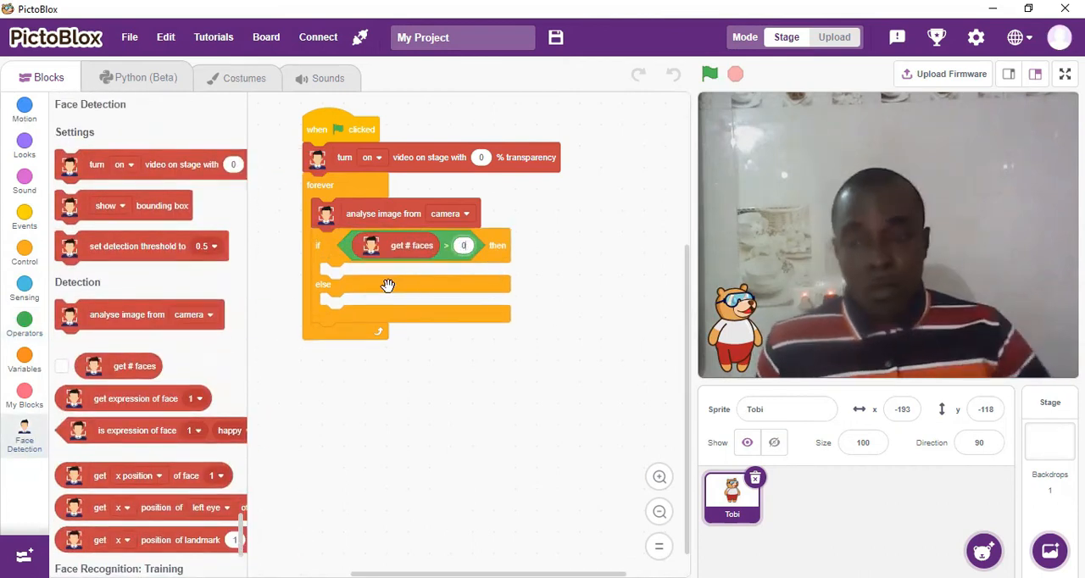
left_click(24, 144)
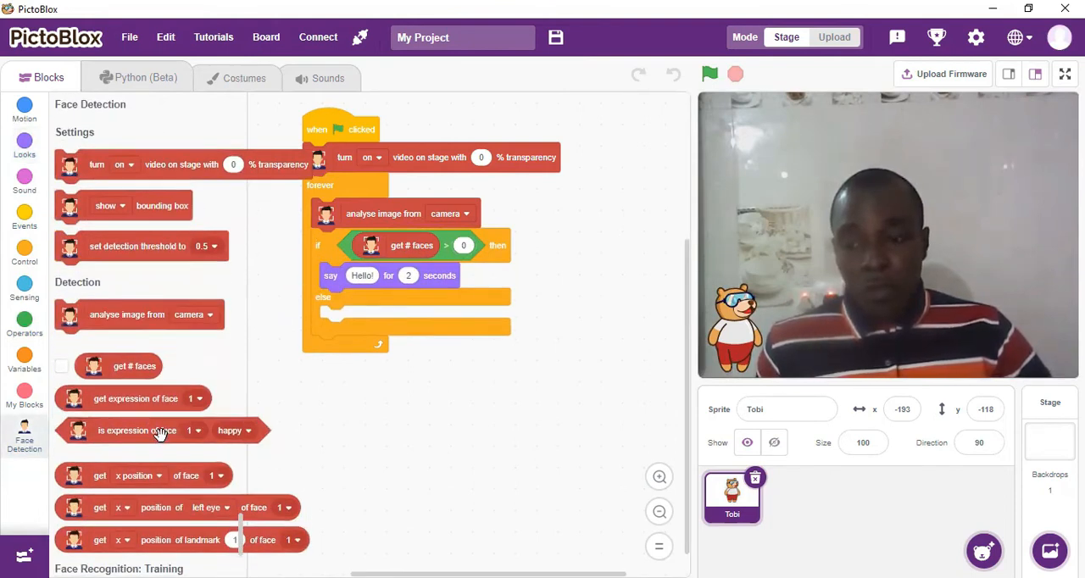
left_click_drag(136, 399, 424, 277)
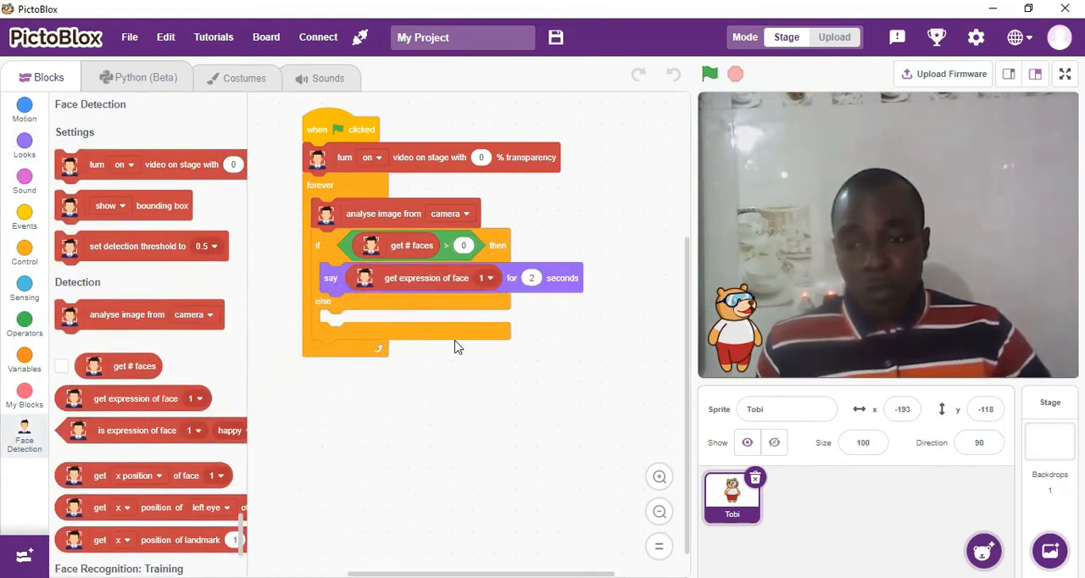
mouse_move(364, 346)
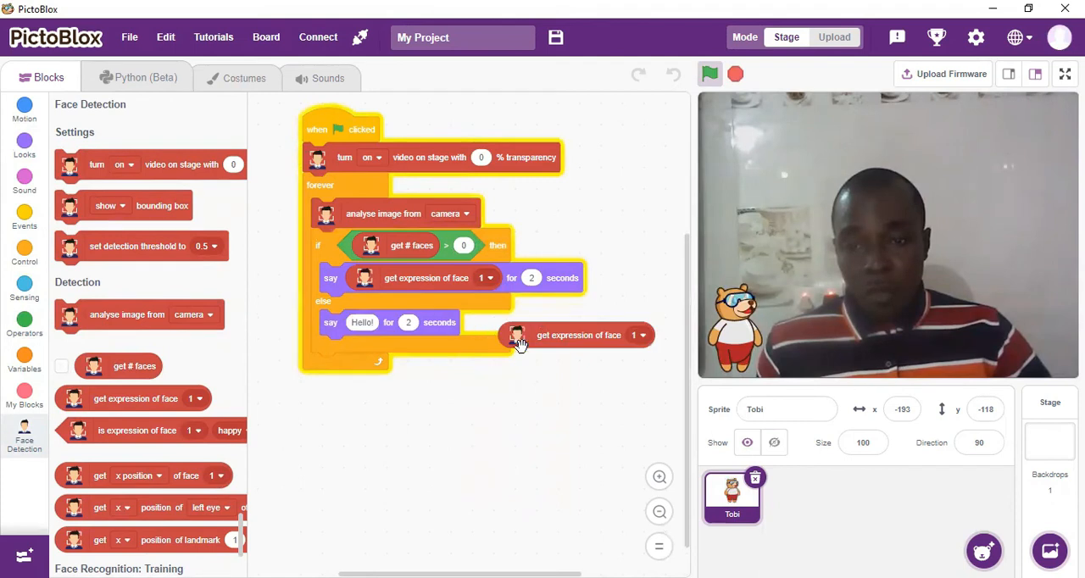
mouse_move(576, 330)
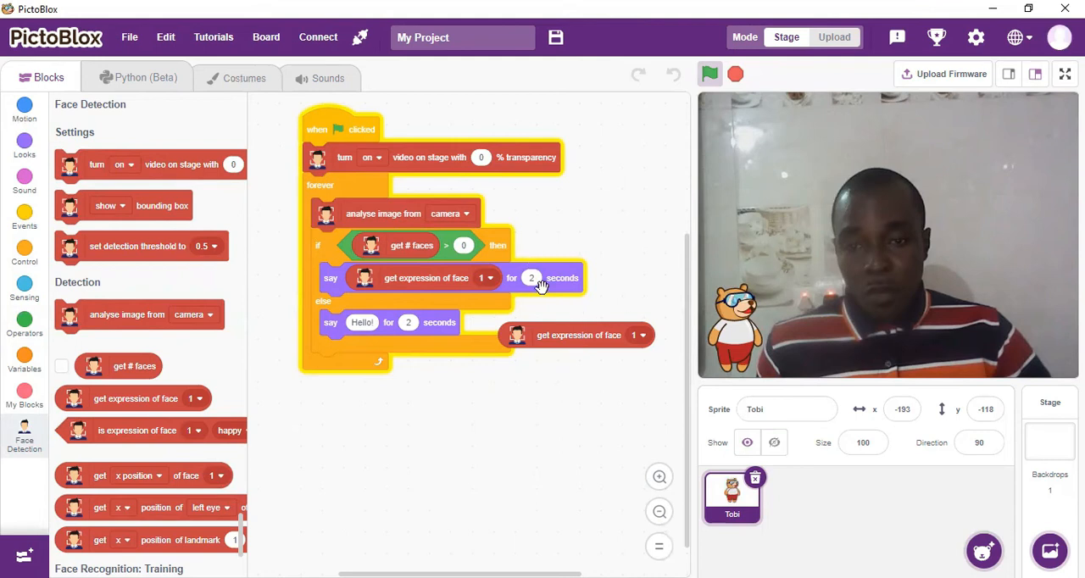
mouse_move(407, 379)
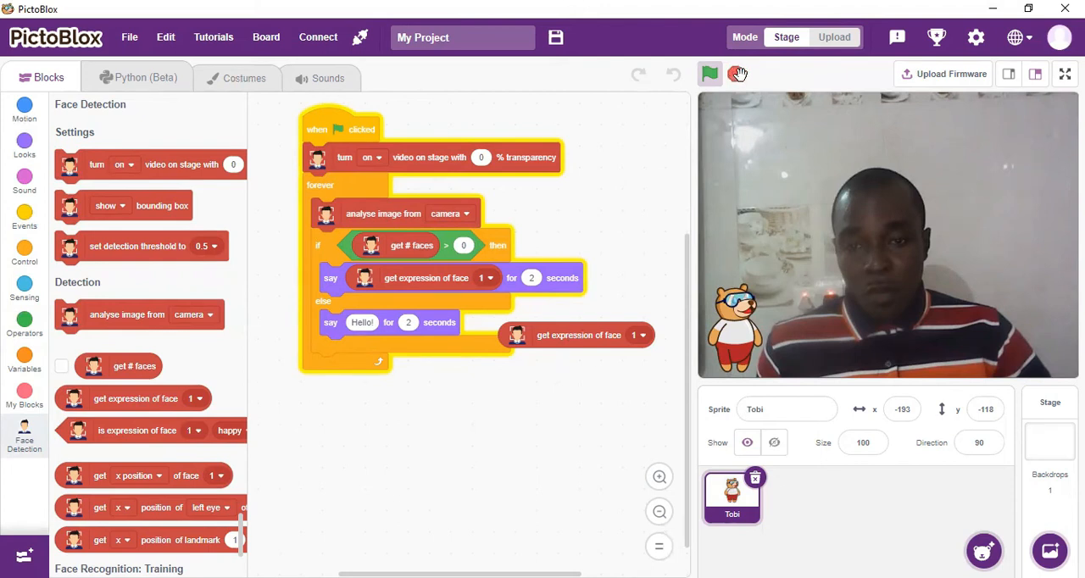
Stop the running script.
left_click(710, 74)
type("Face not detected")
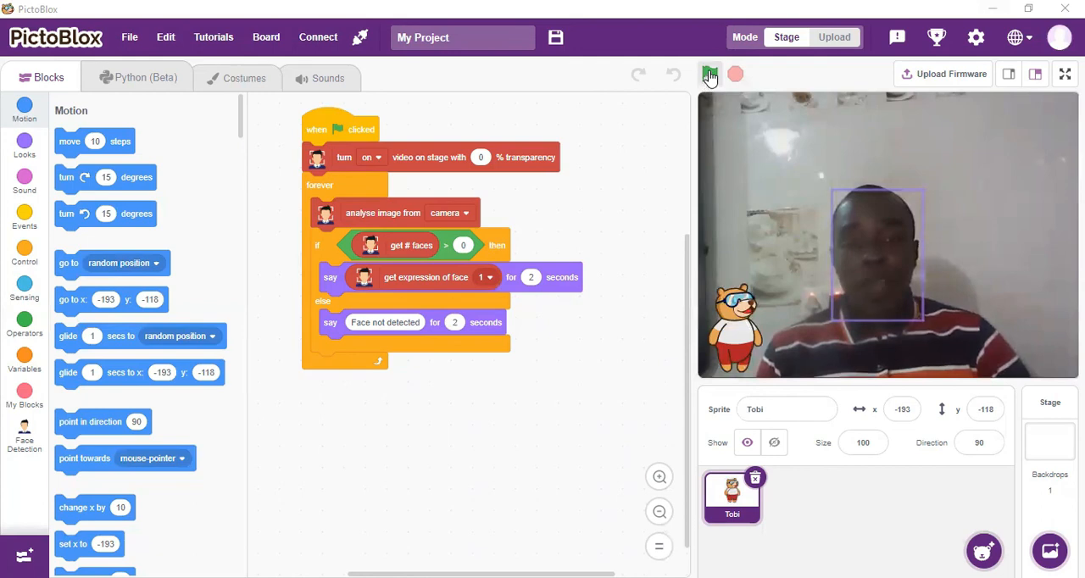
Run the project with the green flag so Tobi says the expression 'neutral'.
left_click(709, 74)
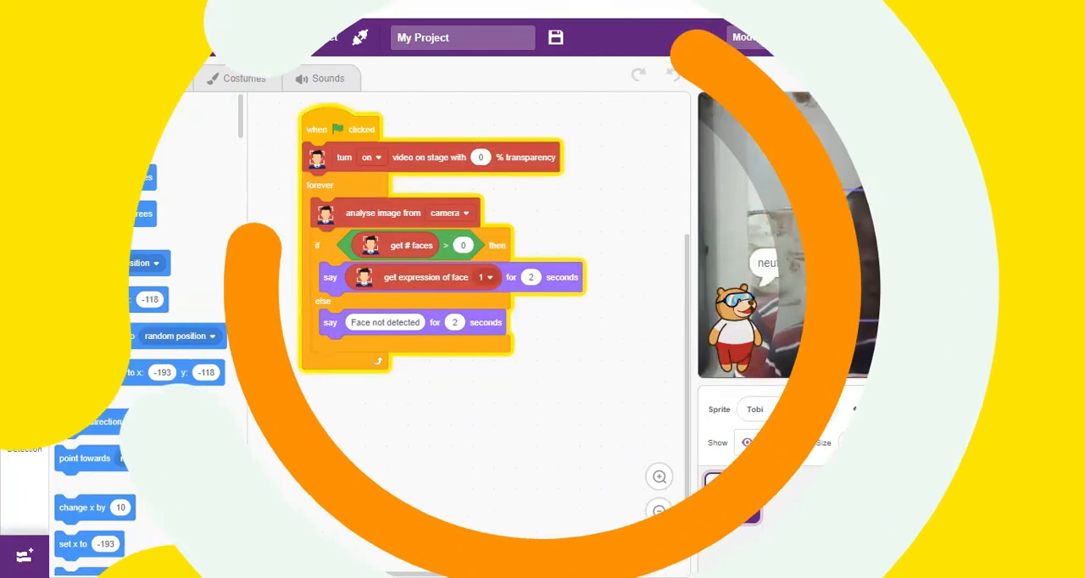
left_click(709, 74)
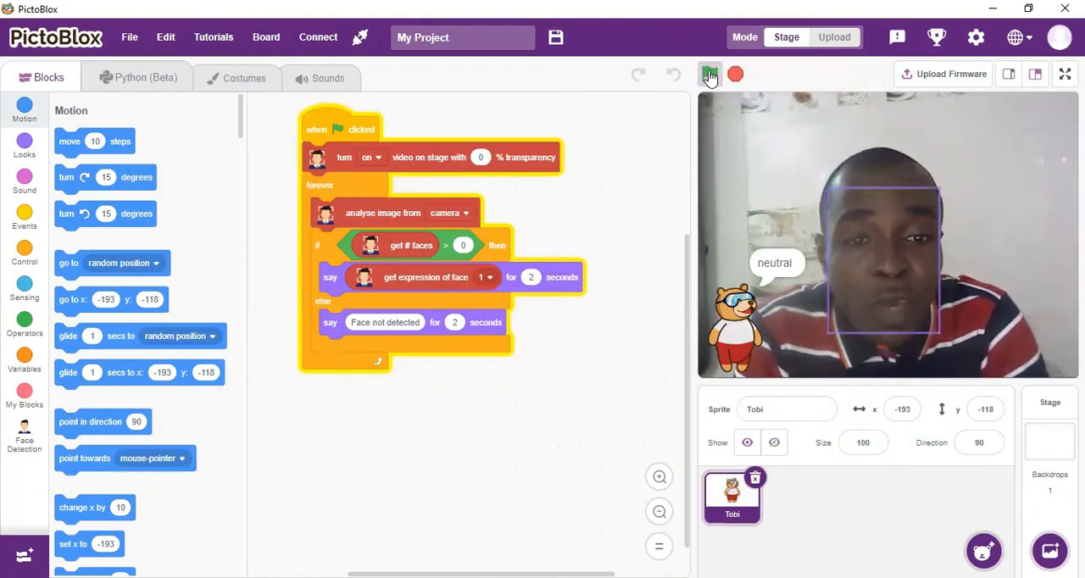